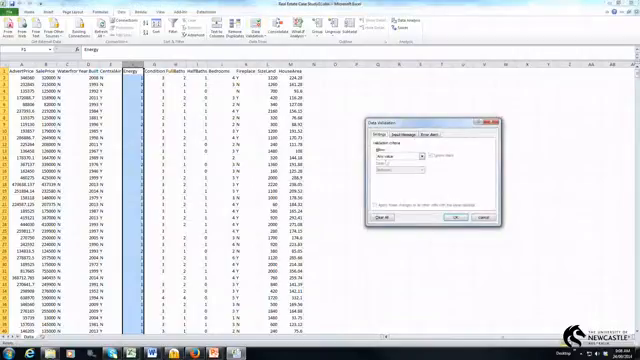
Allow only whole numbers between 1 and 2 in the Energy column.
click(438, 140)
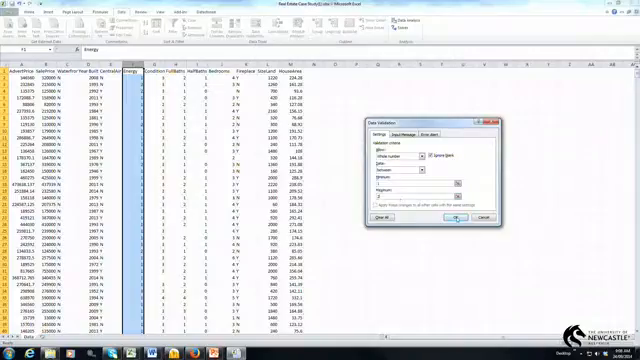
click(508, 216)
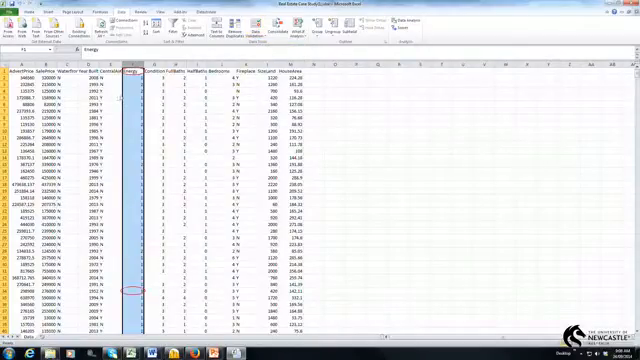
scroll(down, 3)
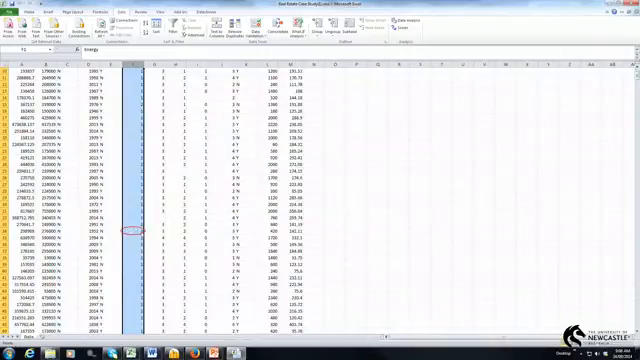
scroll(down, 3)
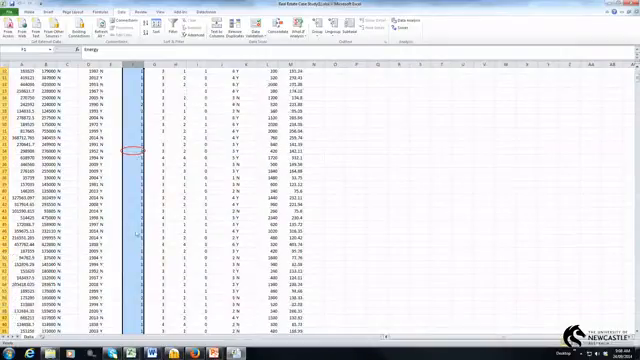
scroll(down, 3)
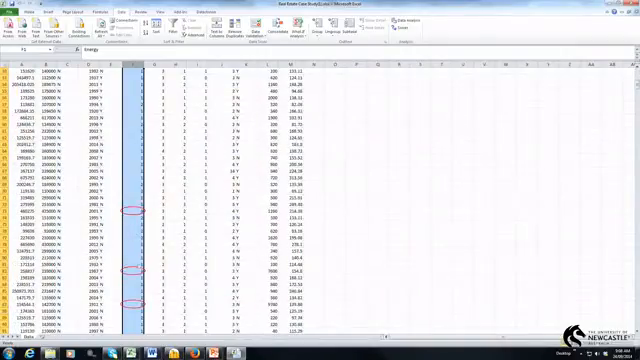